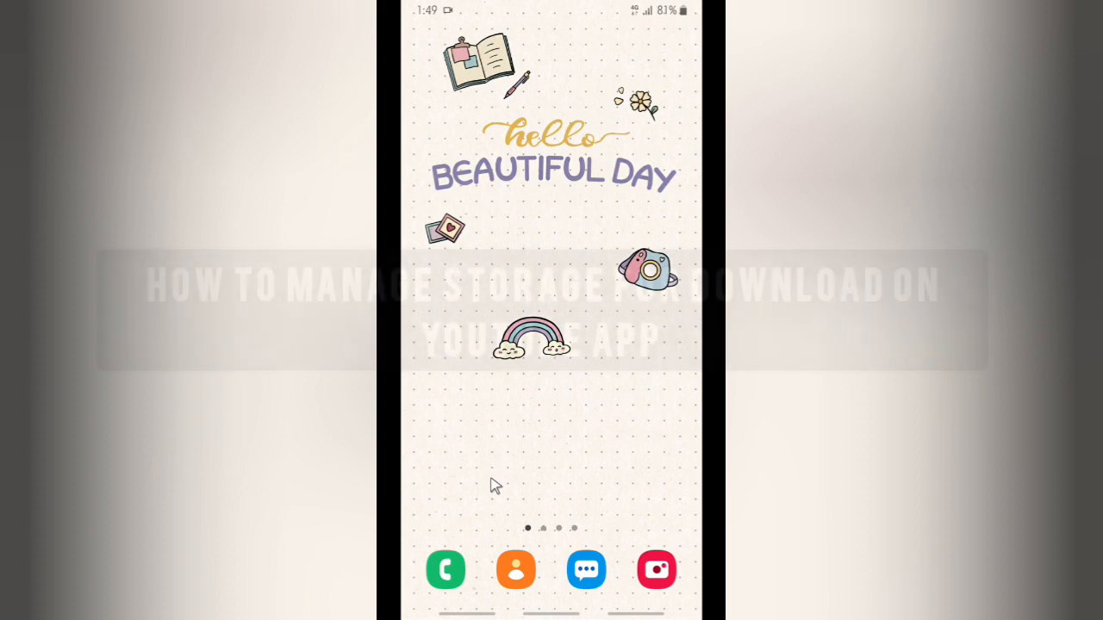
- Swipe left to the home screen page with clock widgets, search bar and app folders
{"action": "scroll", "scroll_direction": "left", "scroll_amount": 3}
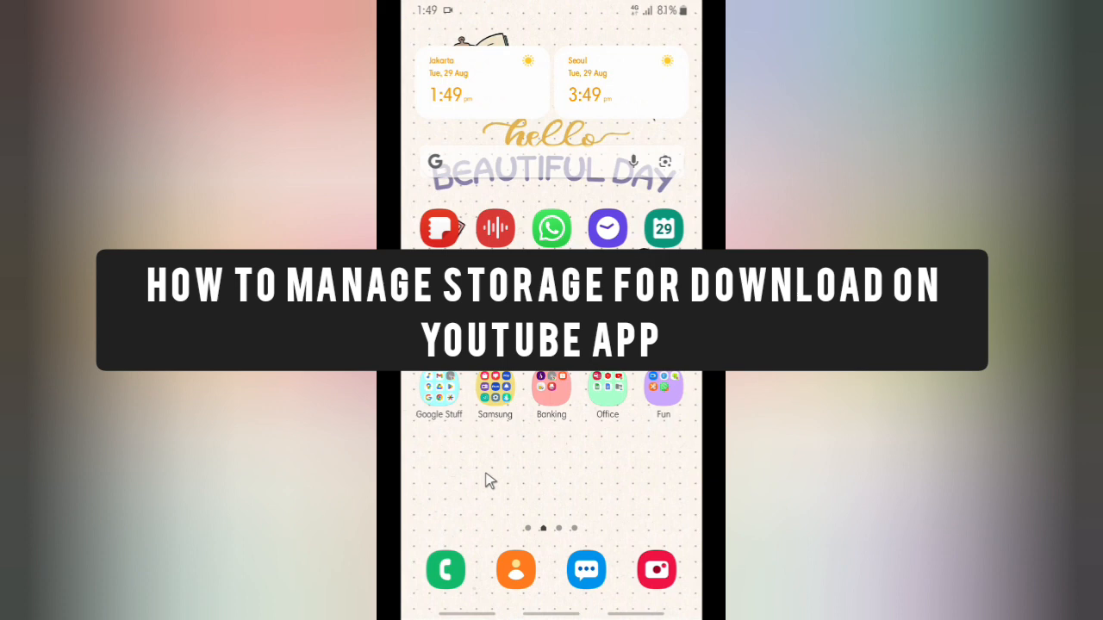
{"action": "mouse_move", "coordinate": [489, 445]}
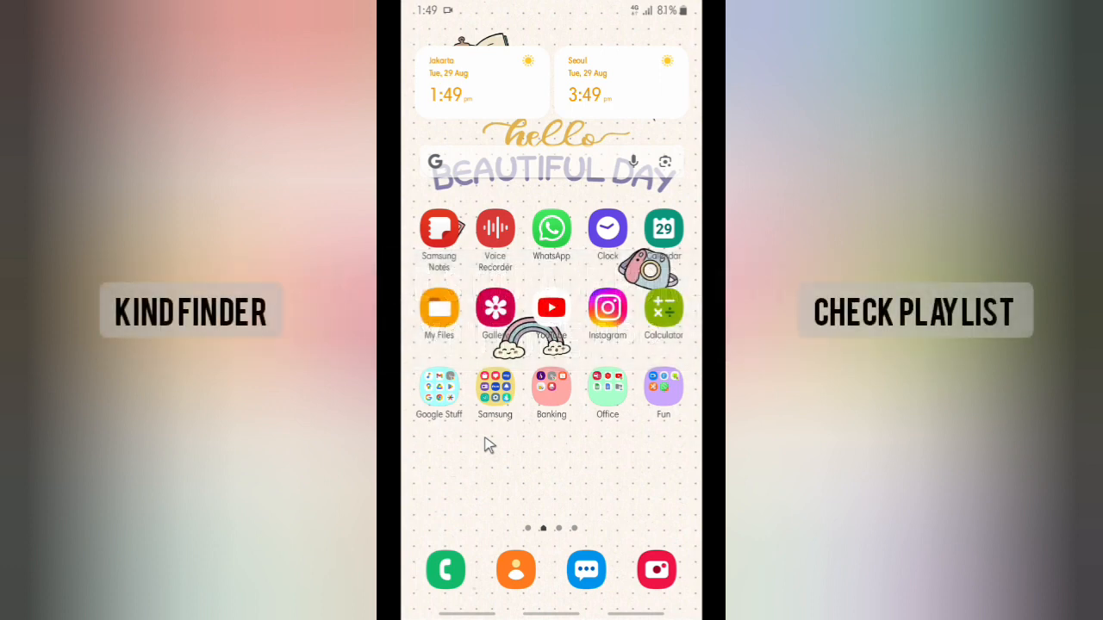
{"action": "mouse_move", "coordinate": [508, 519]}
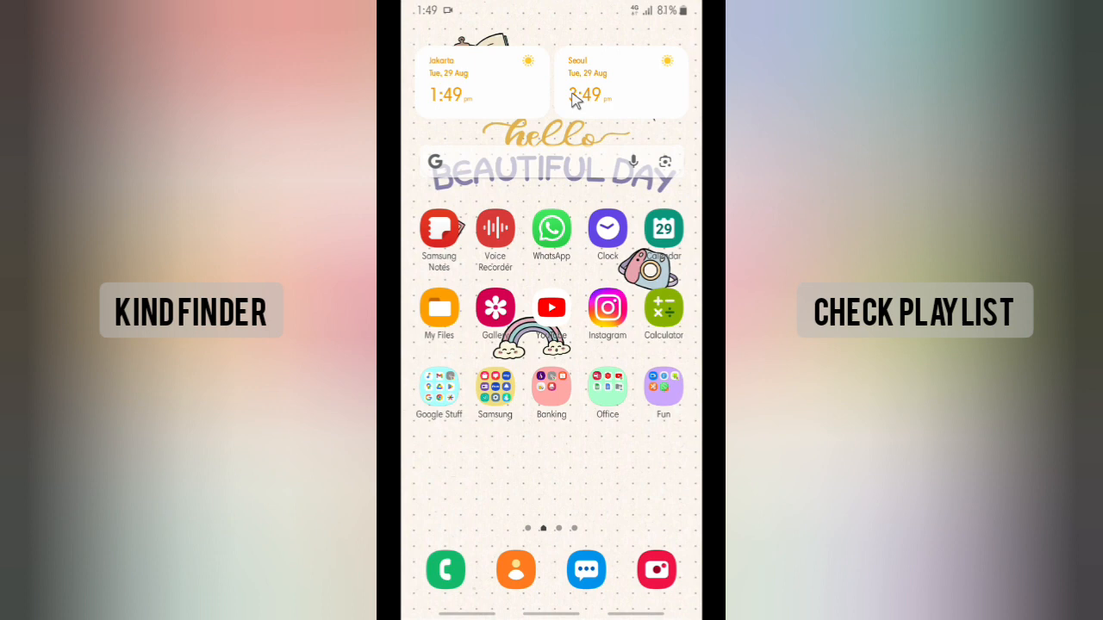
{"action": "mouse_move", "coordinate": [559, 291]}
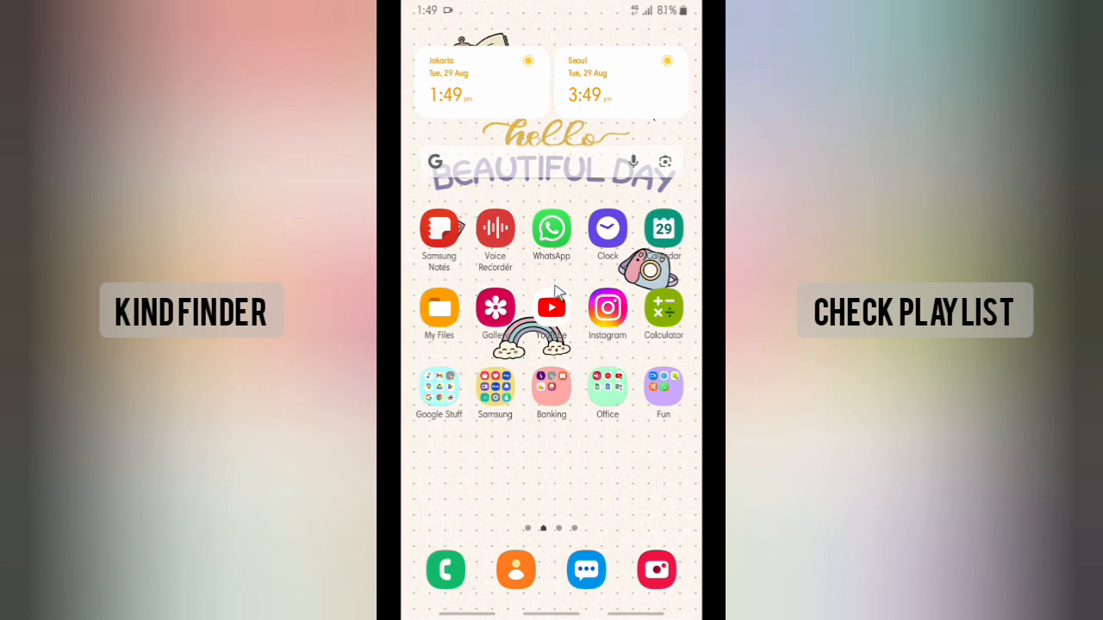
- Launch YouTube and scroll the Home feed down to the Shorts section
{"action": "left_click", "coordinate": [551, 307]}
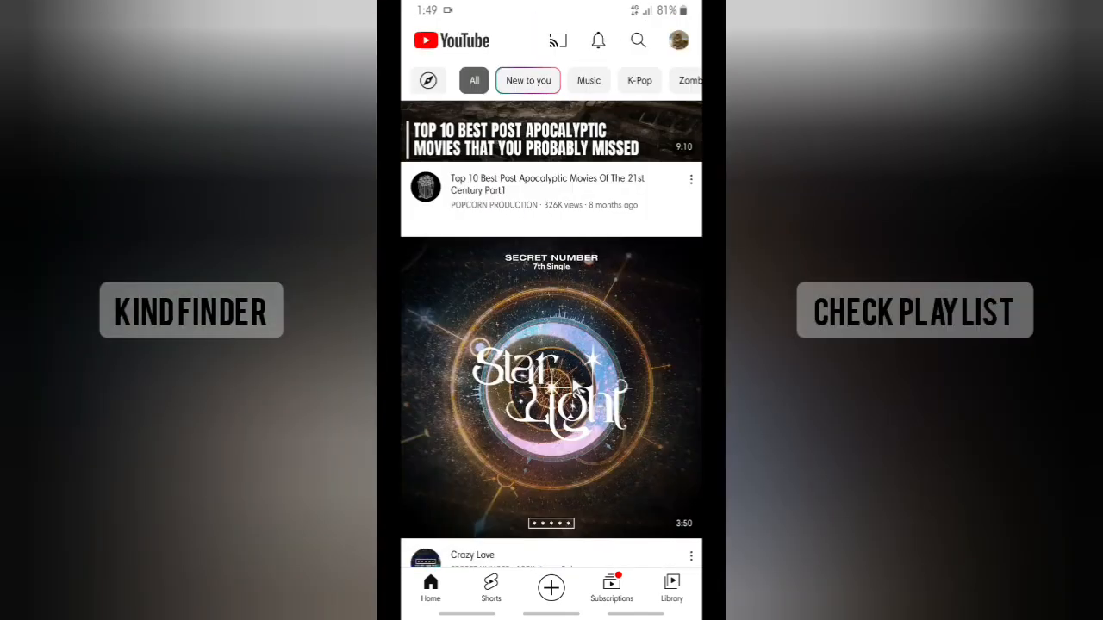
{"action": "scroll", "scroll_direction": "down", "scroll_amount": 3}
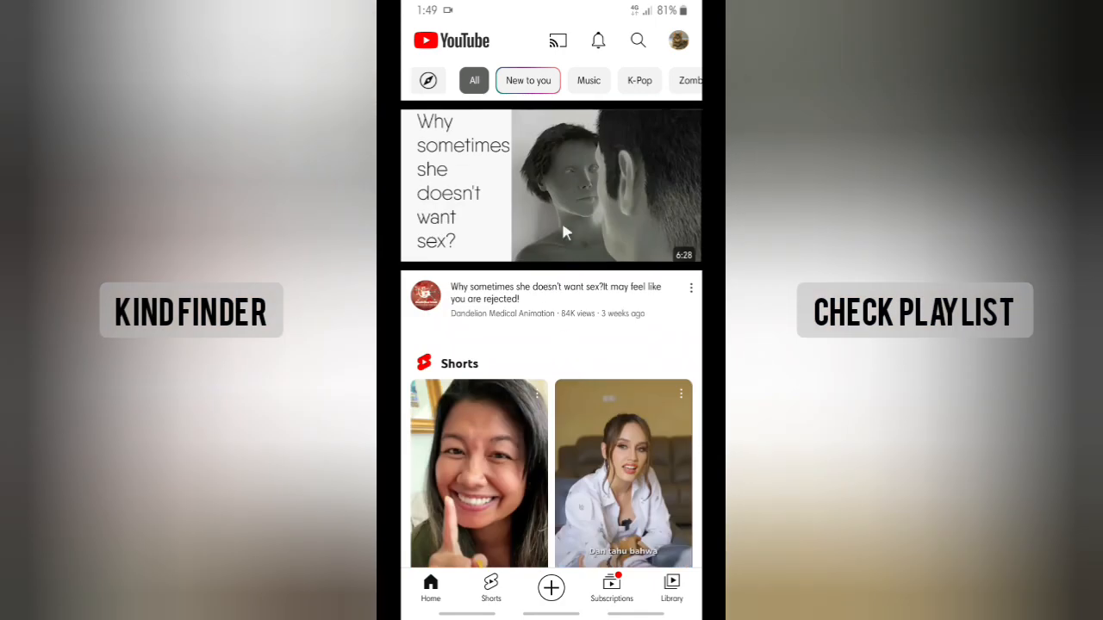
{"action": "mouse_move", "coordinate": [560, 319]}
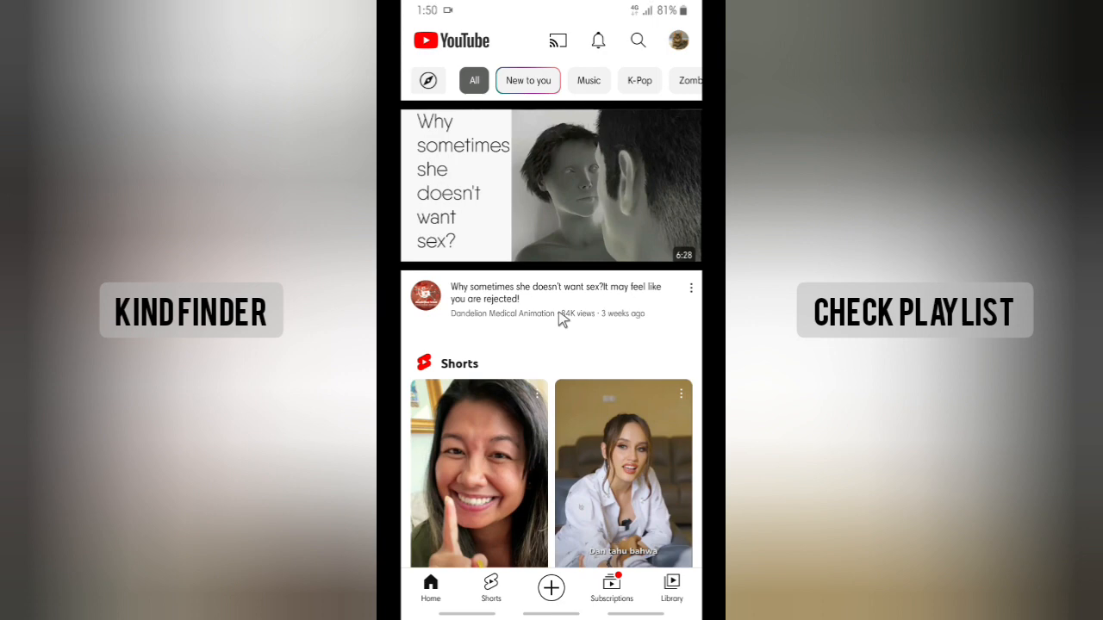
{"action": "mouse_move", "coordinate": [659, 26]}
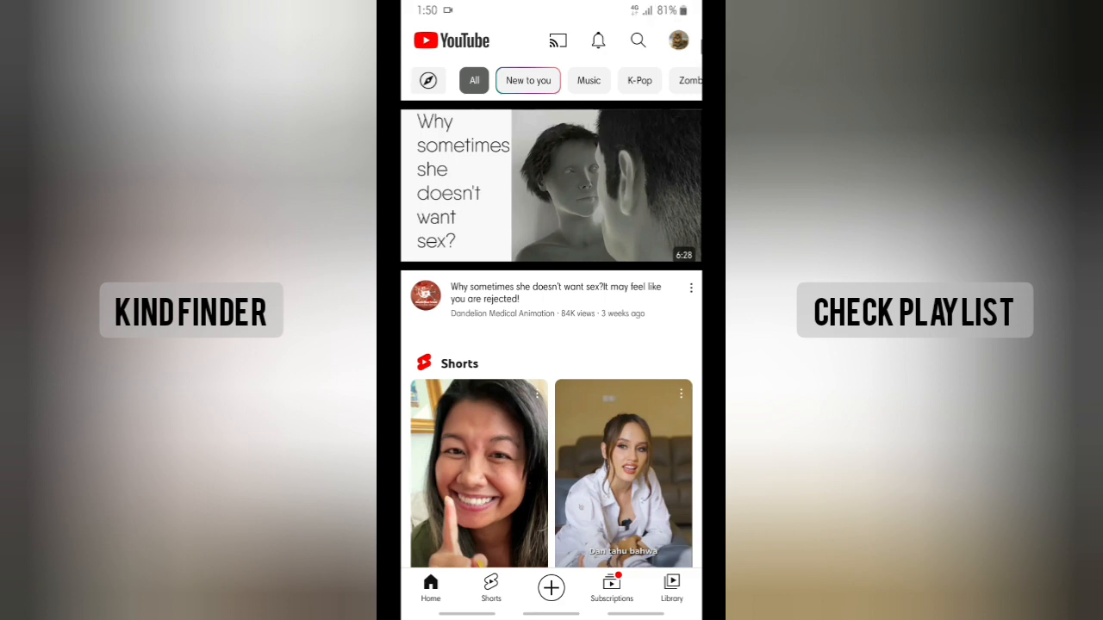
- Open YouTube Settings from the profile picture's account menu
{"action": "left_click", "coordinate": [677, 40]}
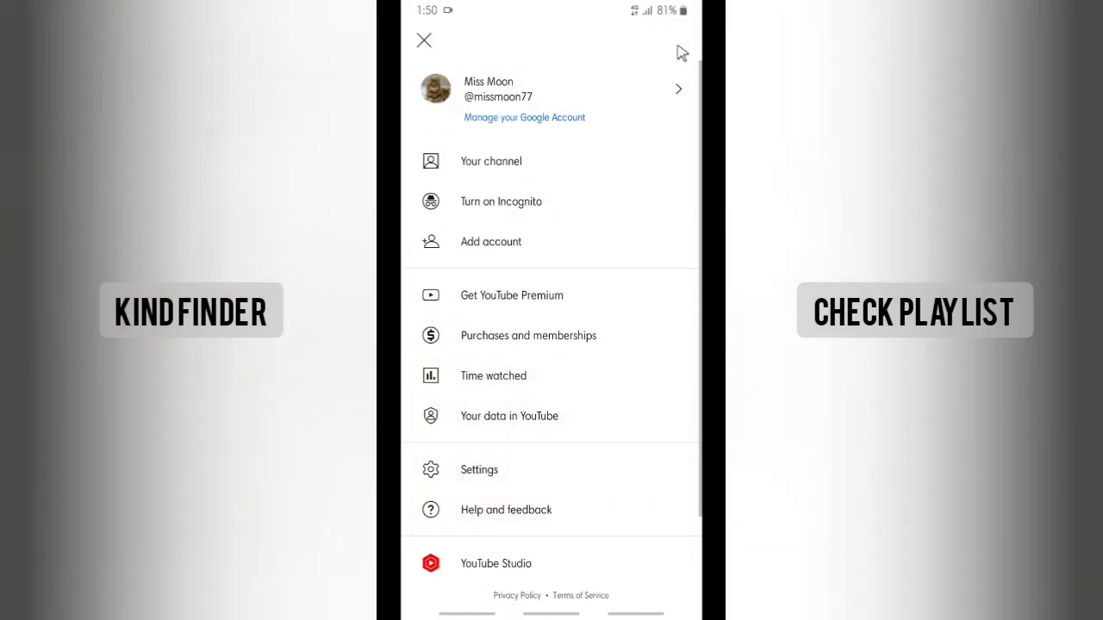
{"action": "mouse_move", "coordinate": [554, 469]}
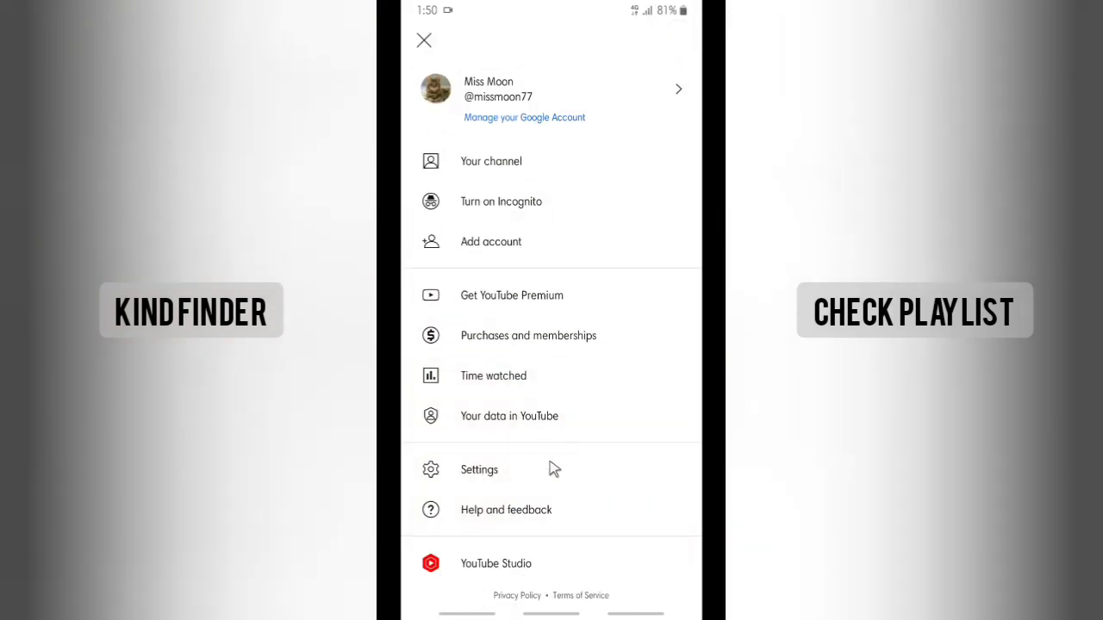
{"action": "left_click", "coordinate": [479, 470]}
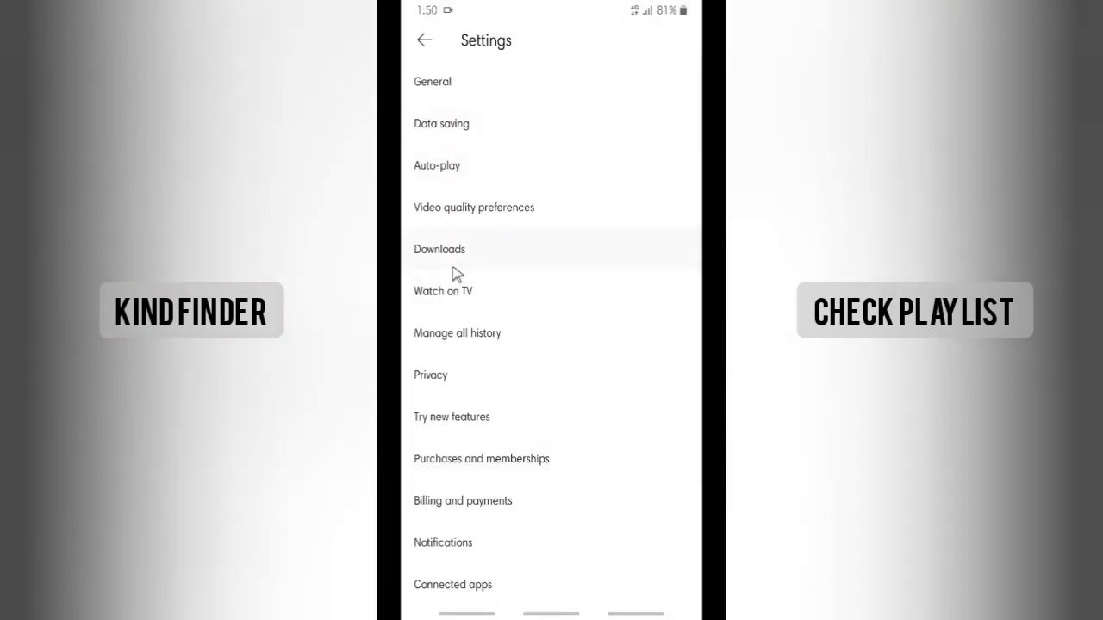
{"action": "mouse_move", "coordinate": [483, 257]}
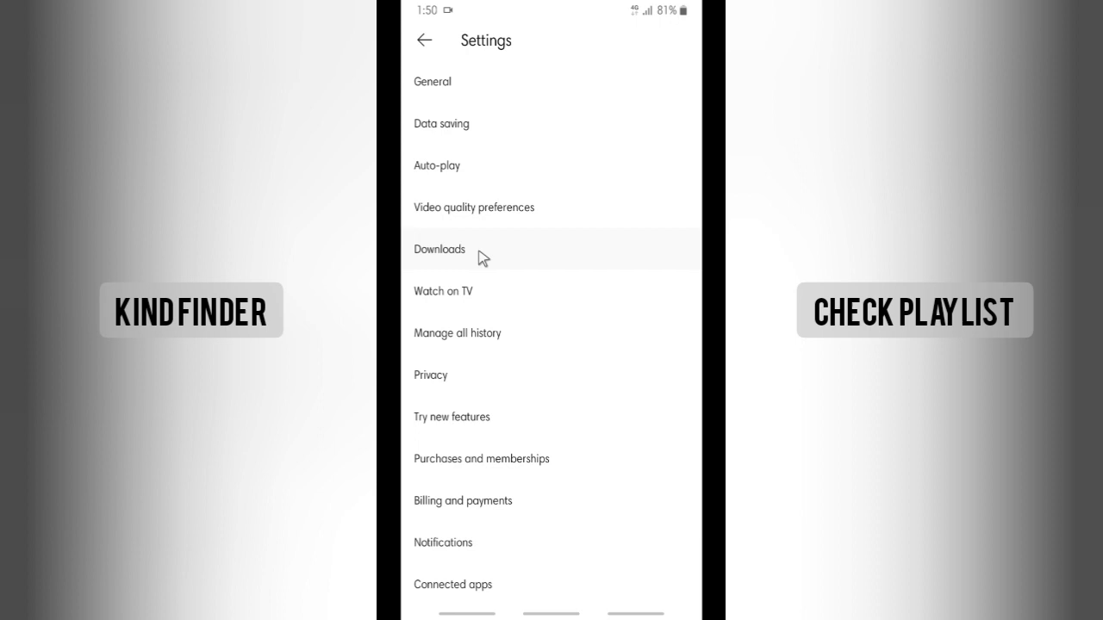
{"action": "left_click", "coordinate": [438, 249]}
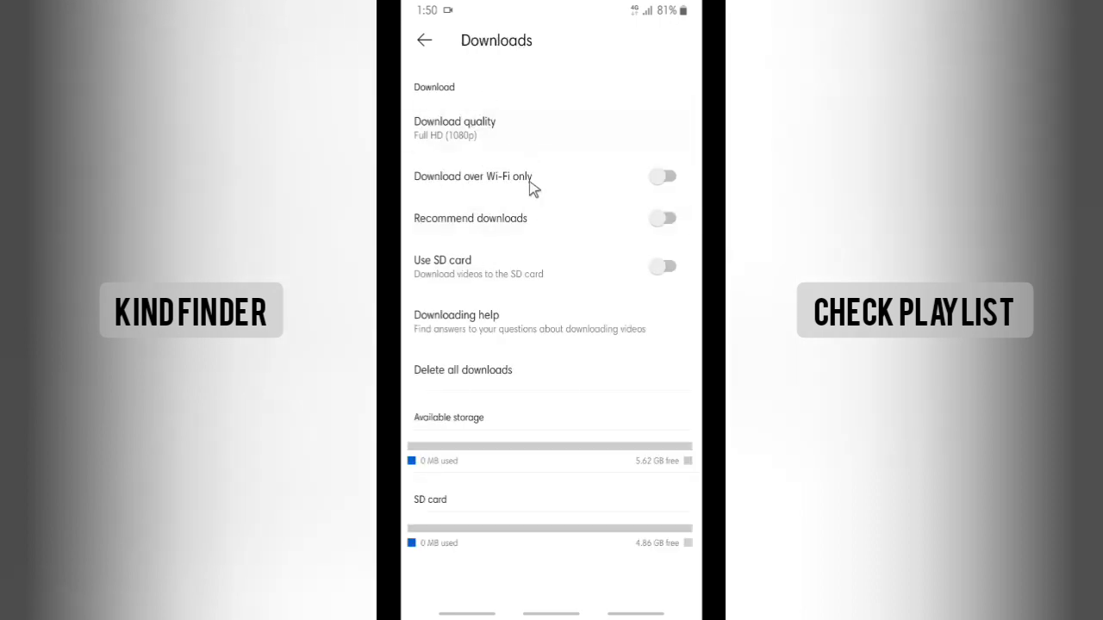
{"action": "mouse_move", "coordinate": [431, 297]}
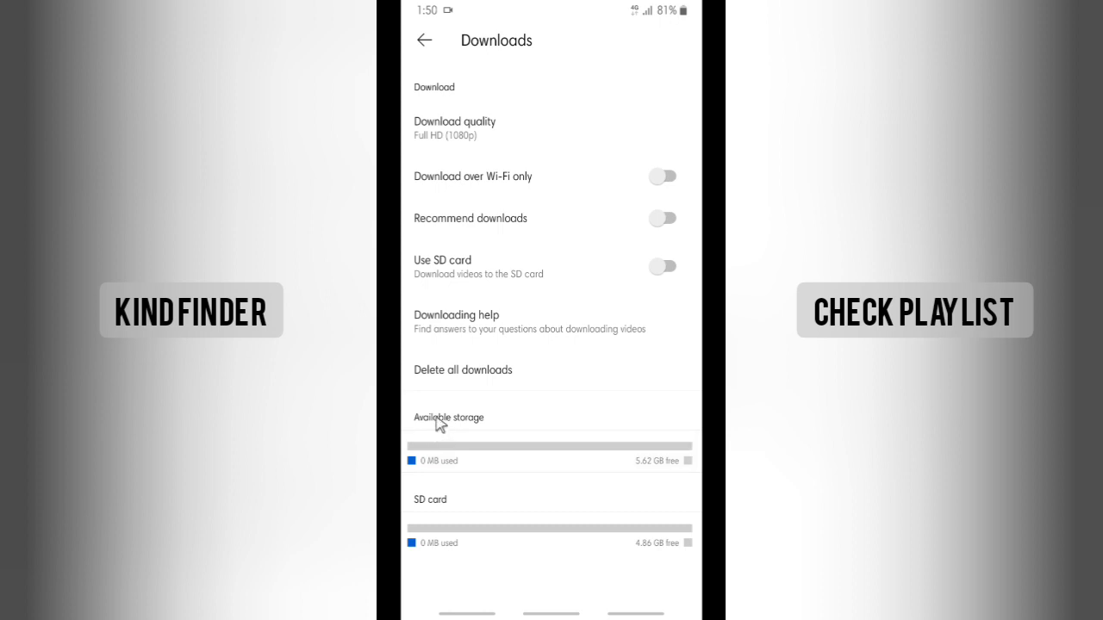
{"action": "mouse_move", "coordinate": [456, 467]}
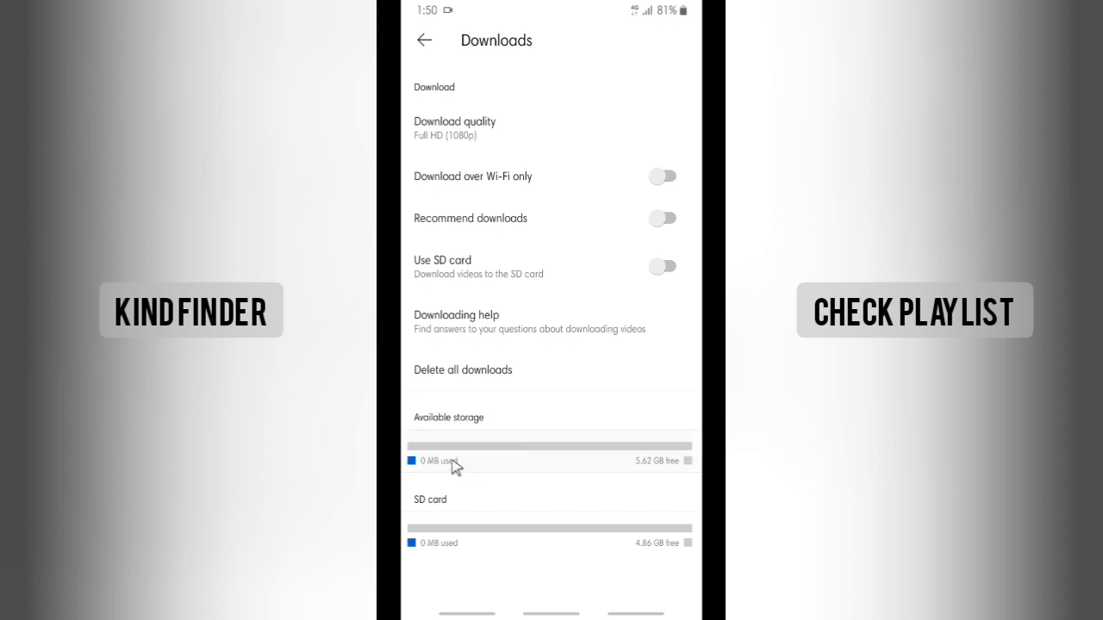
{"action": "mouse_move", "coordinate": [455, 570]}
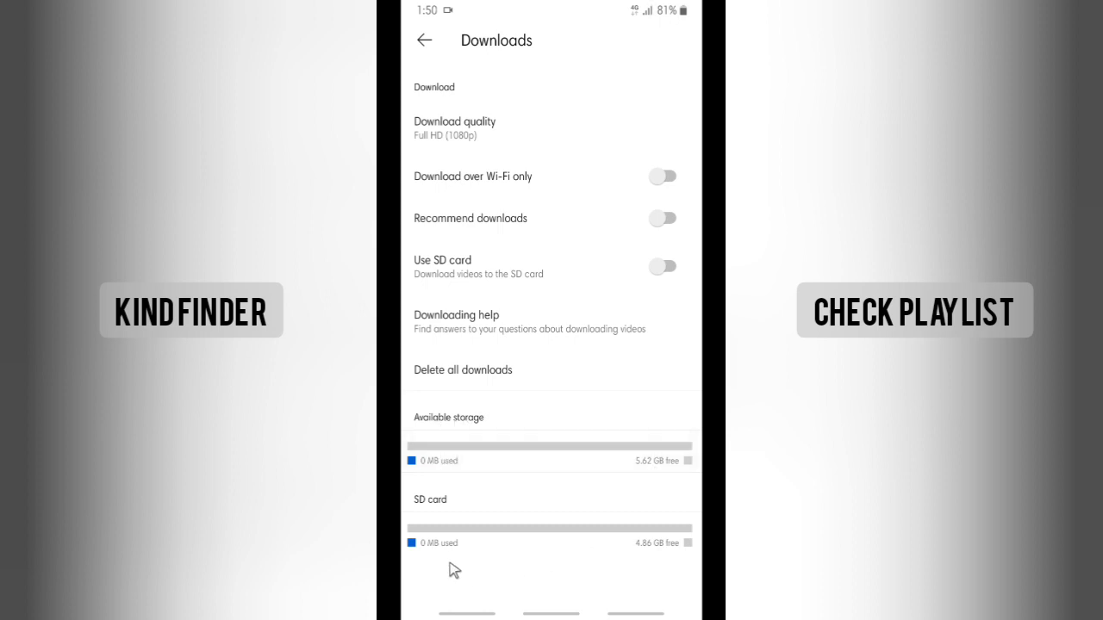
{"action": "mouse_move", "coordinate": [602, 490]}
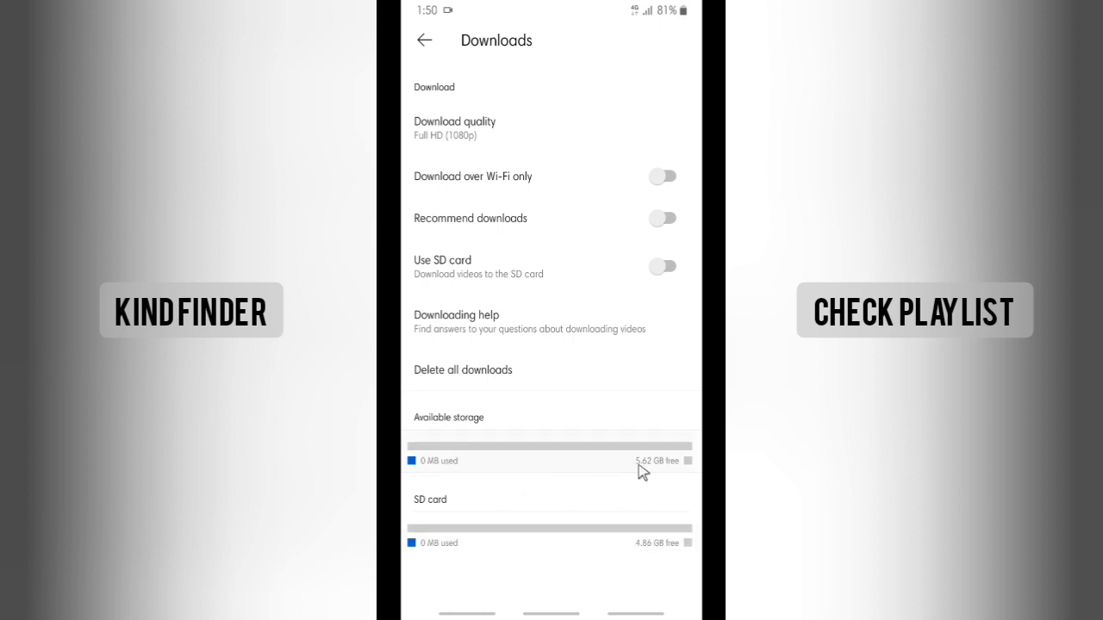
{"action": "mouse_move", "coordinate": [625, 547]}
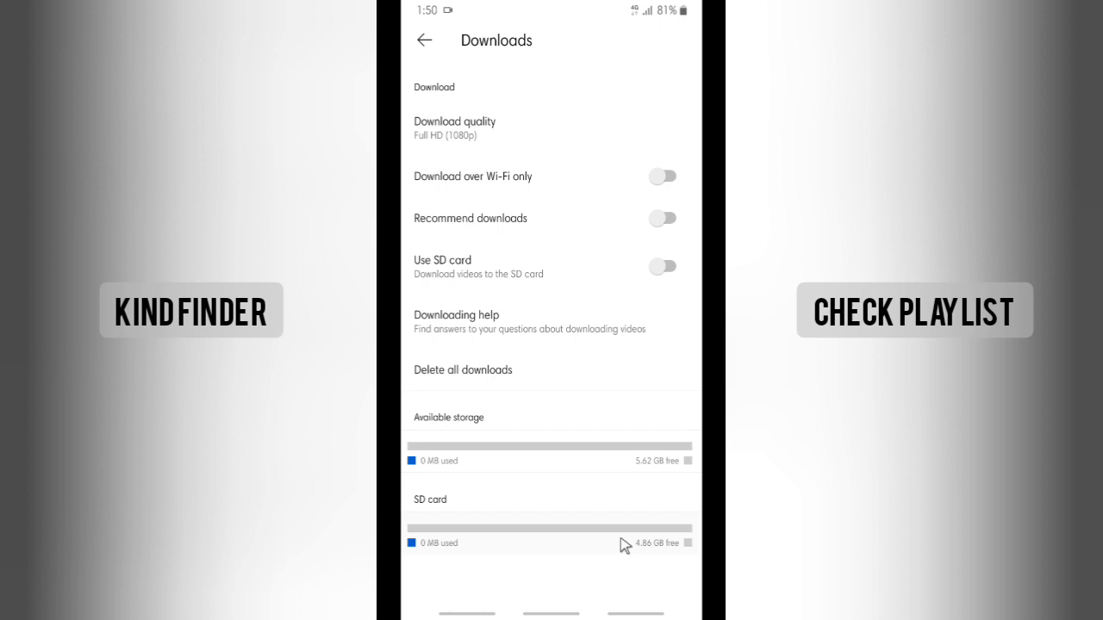
{"action": "mouse_move", "coordinate": [589, 198]}
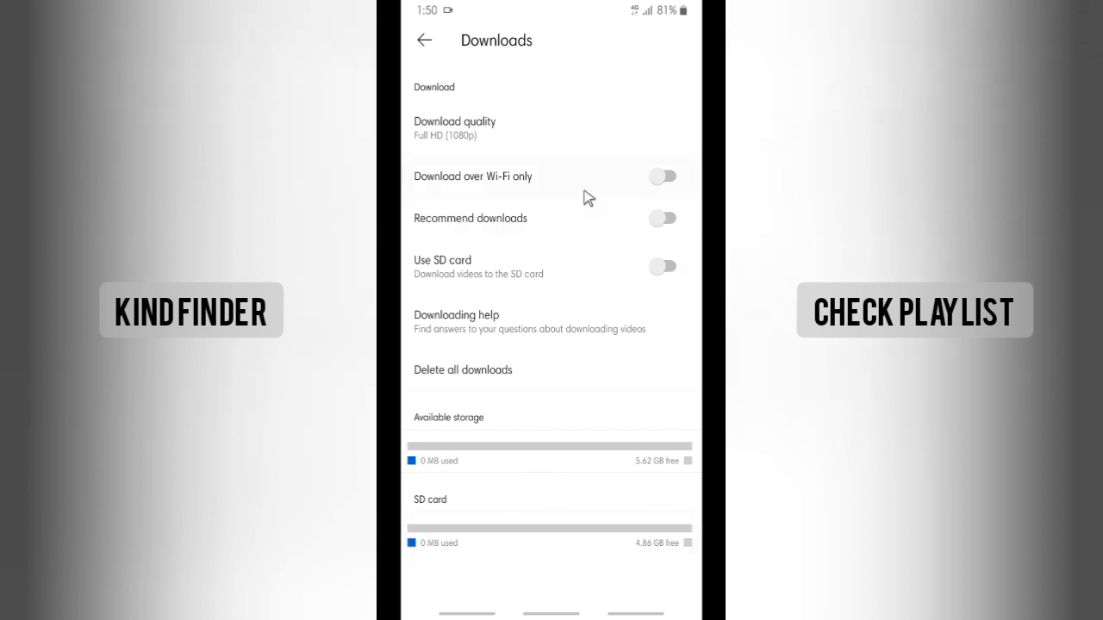
{"action": "mouse_move", "coordinate": [588, 406]}
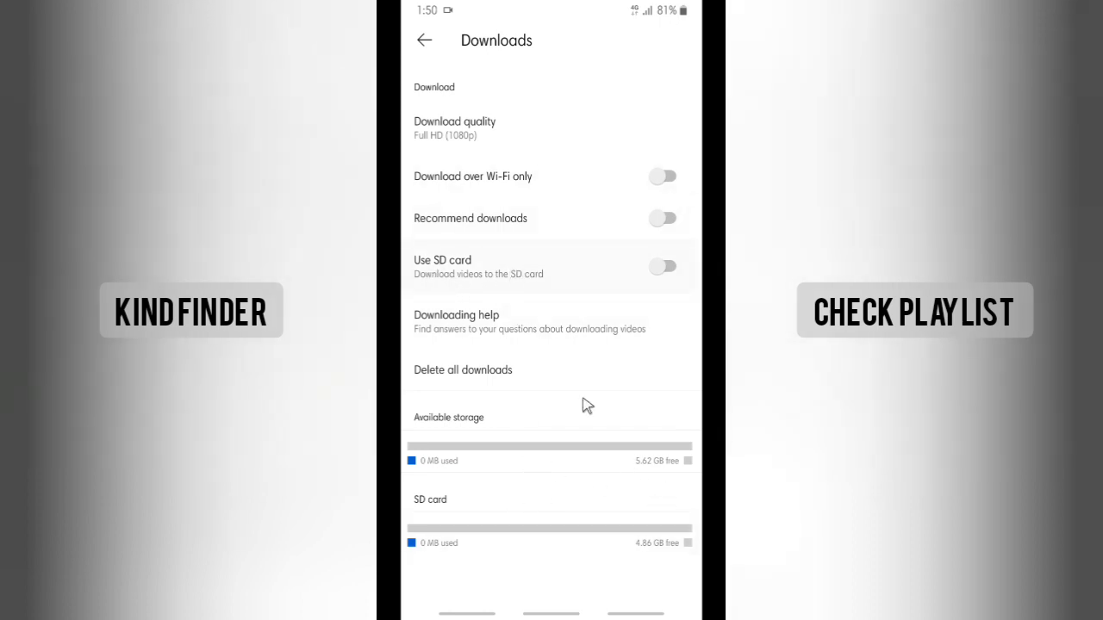
{"action": "mouse_move", "coordinate": [534, 520]}
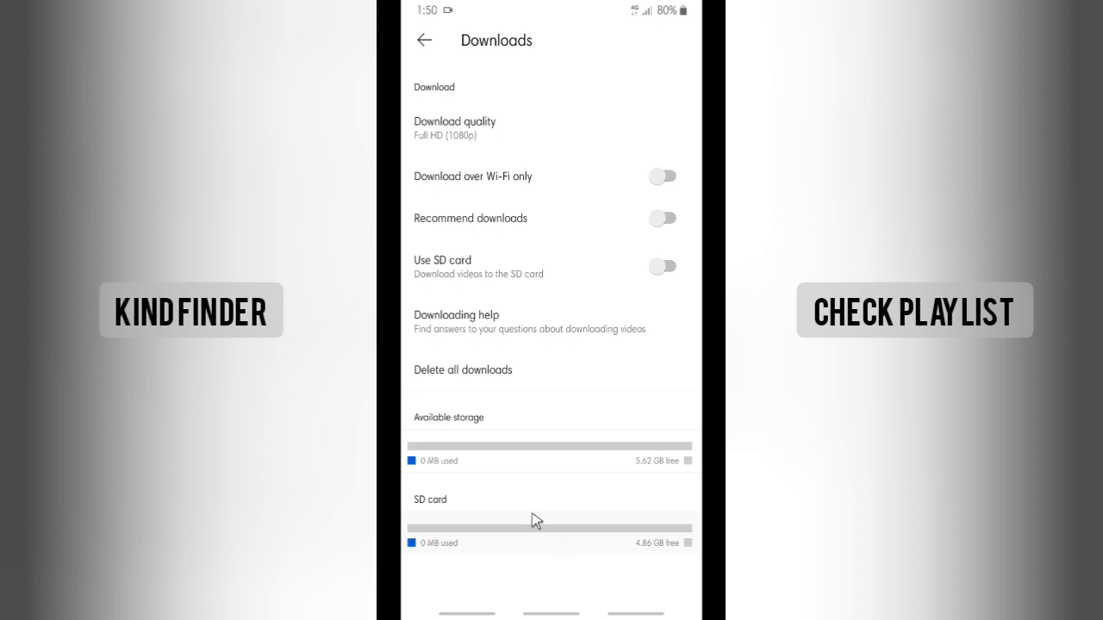
{"action": "mouse_move", "coordinate": [553, 587]}
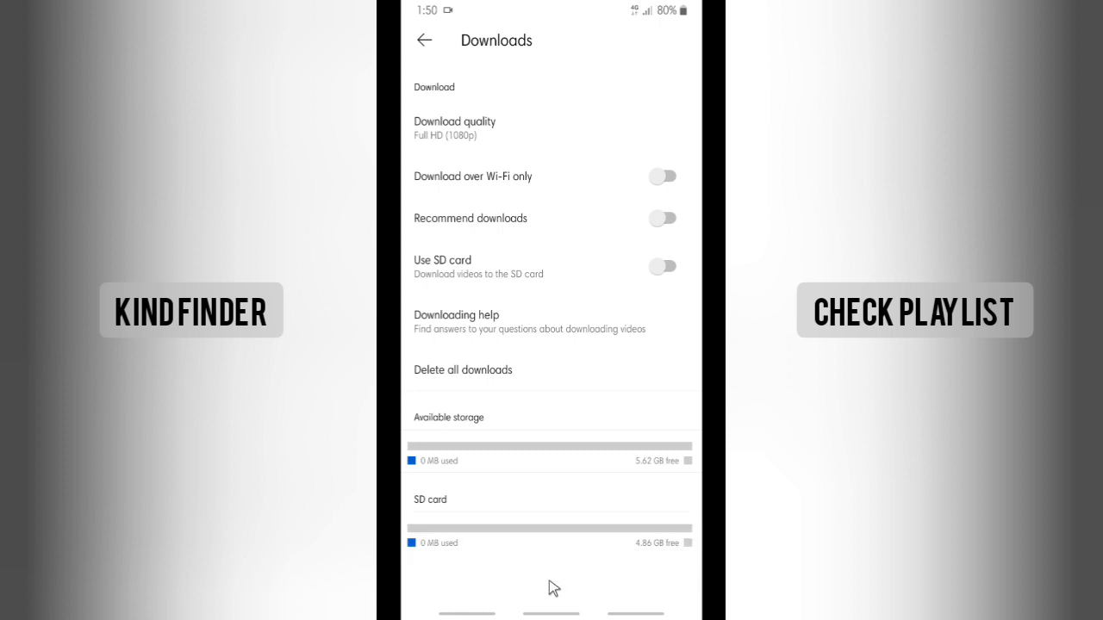
{"action": "mouse_move", "coordinate": [555, 541]}
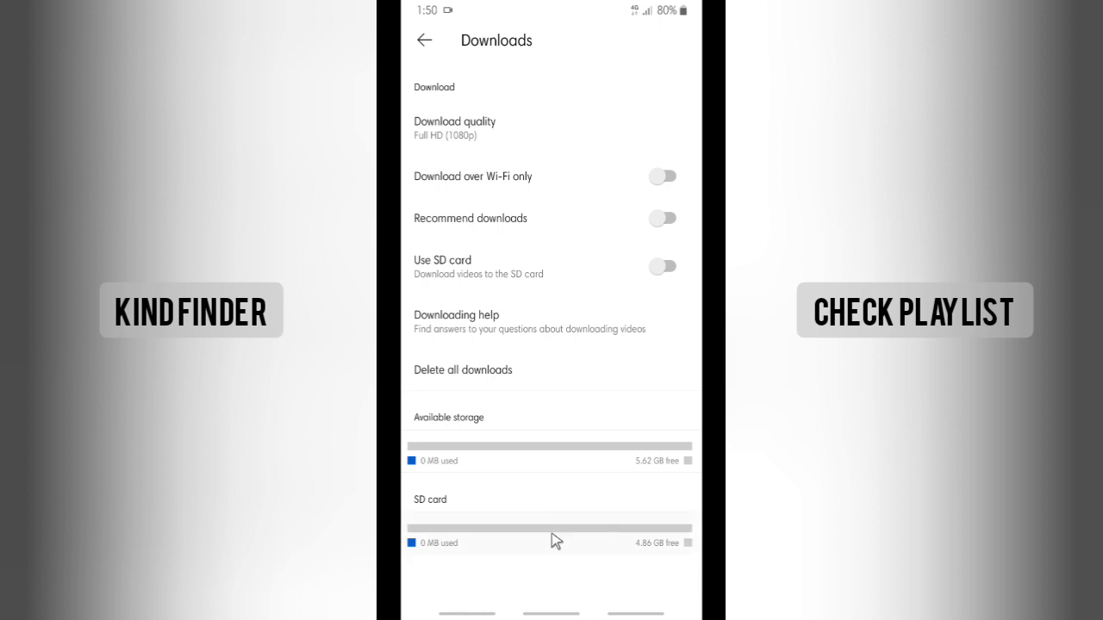
{"action": "mouse_move", "coordinate": [469, 209]}
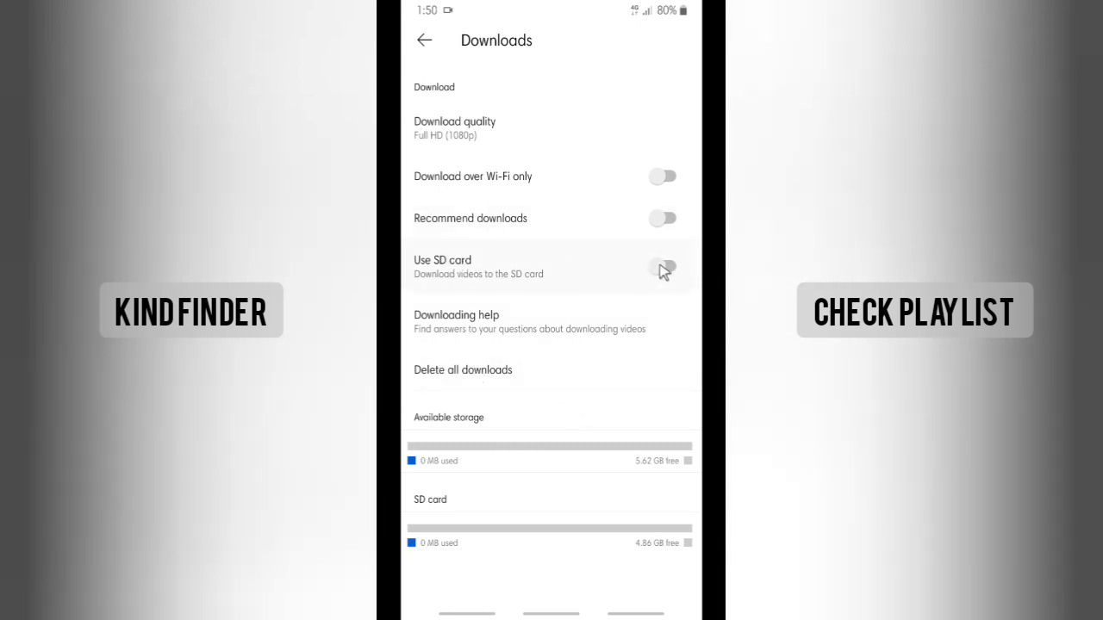
- Switch on Use SD card in the Downloads settings
{"action": "left_click", "coordinate": [663, 266]}
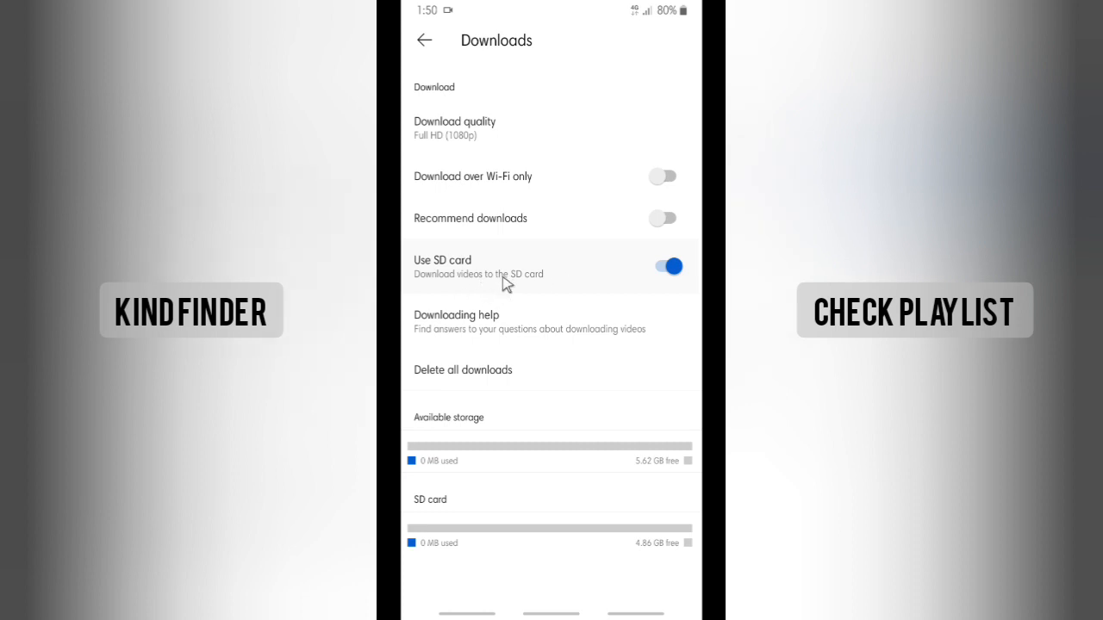
{"action": "mouse_move", "coordinate": [523, 283]}
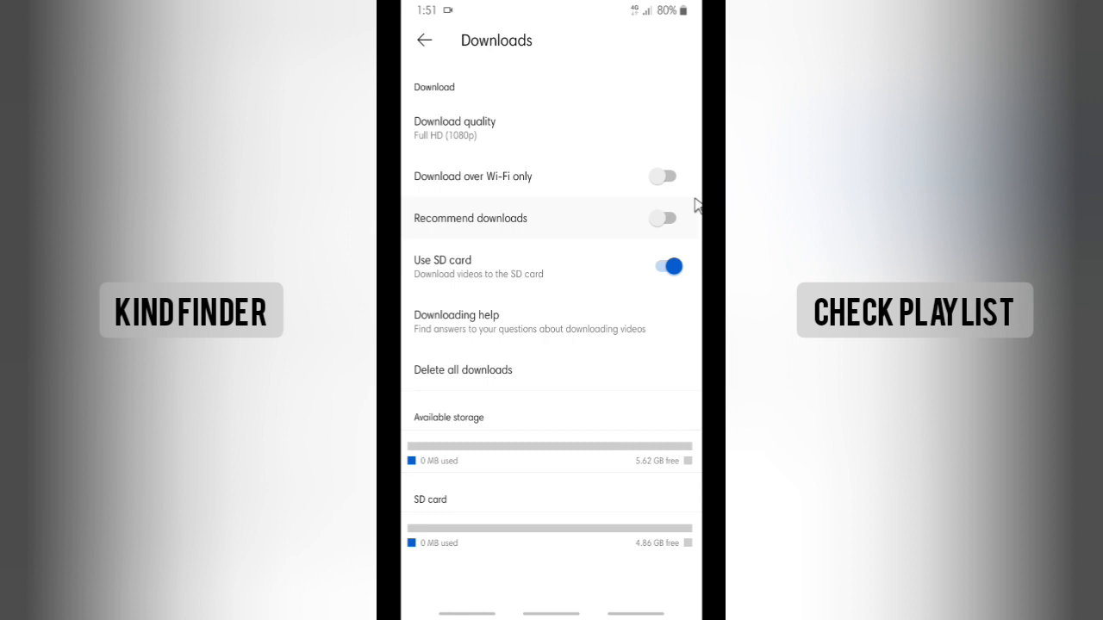
{"action": "mouse_move", "coordinate": [663, 155]}
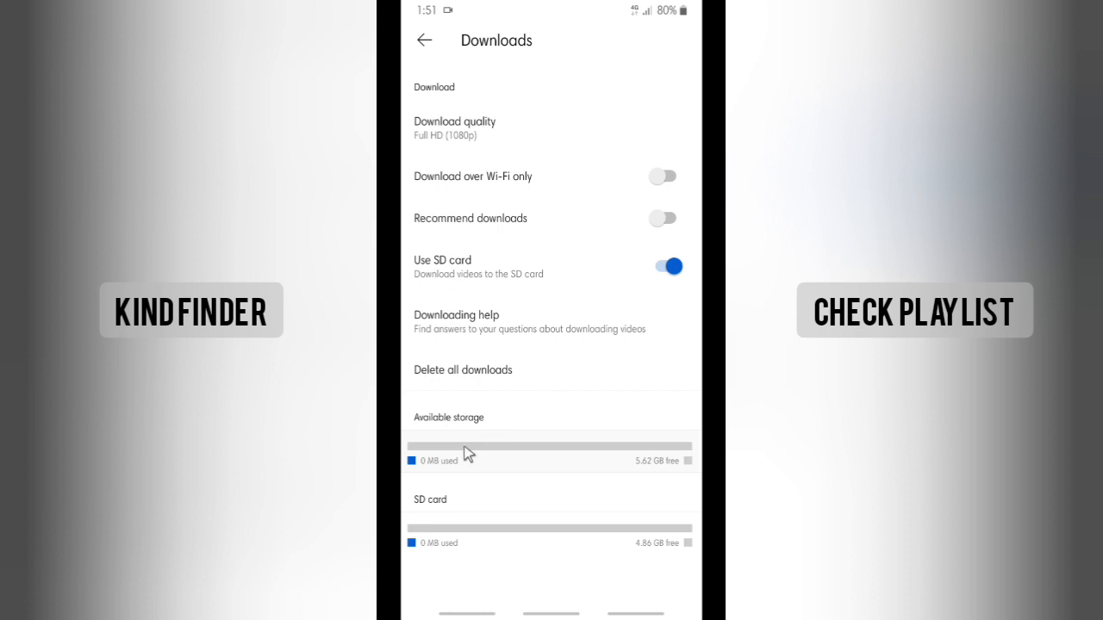
{"action": "mouse_move", "coordinate": [525, 364]}
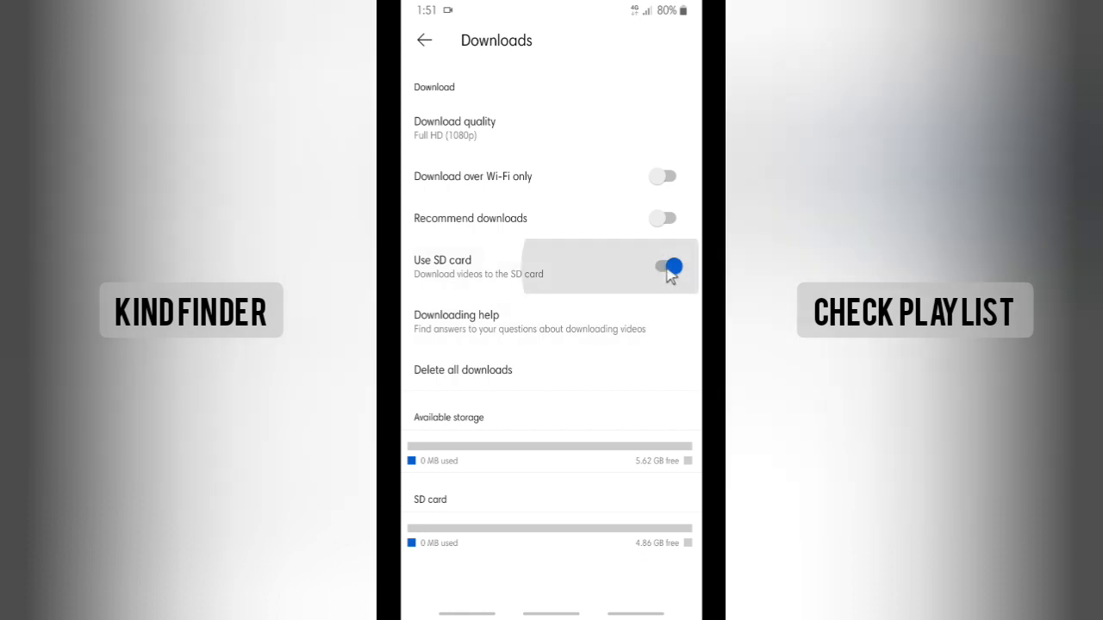
{"action": "left_click", "coordinate": [664, 265]}
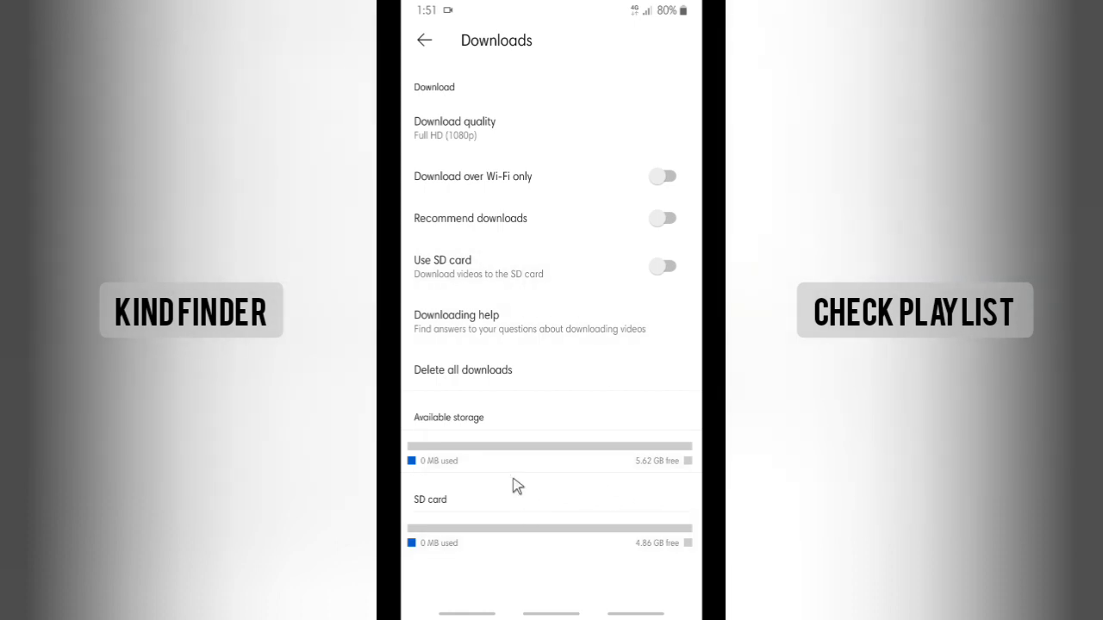
{"action": "mouse_move", "coordinate": [654, 457]}
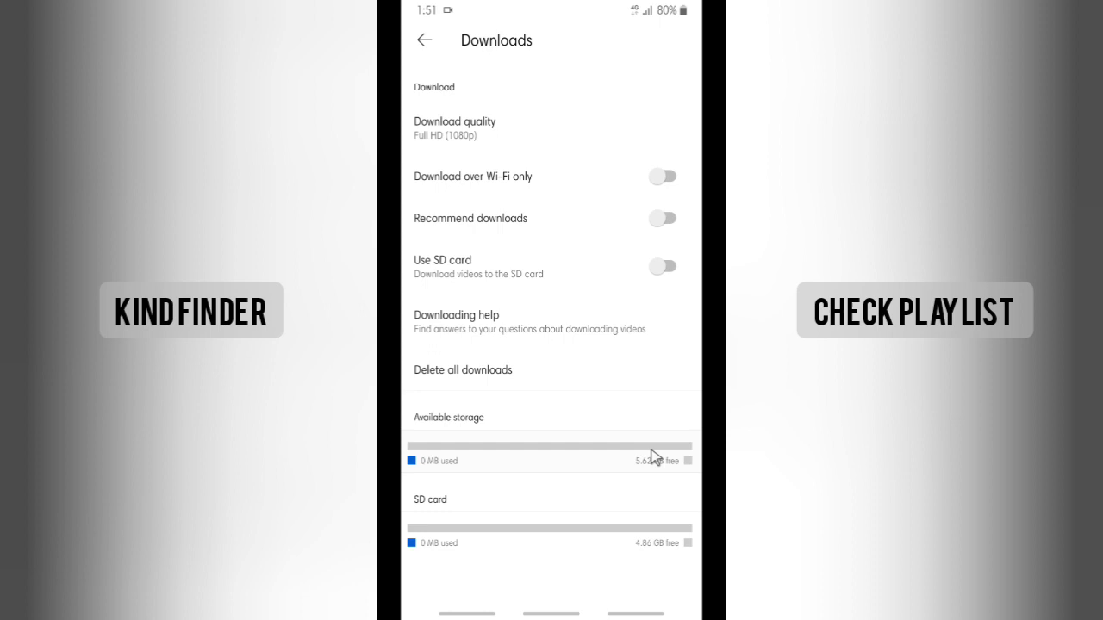
{"action": "mouse_move", "coordinate": [617, 470]}
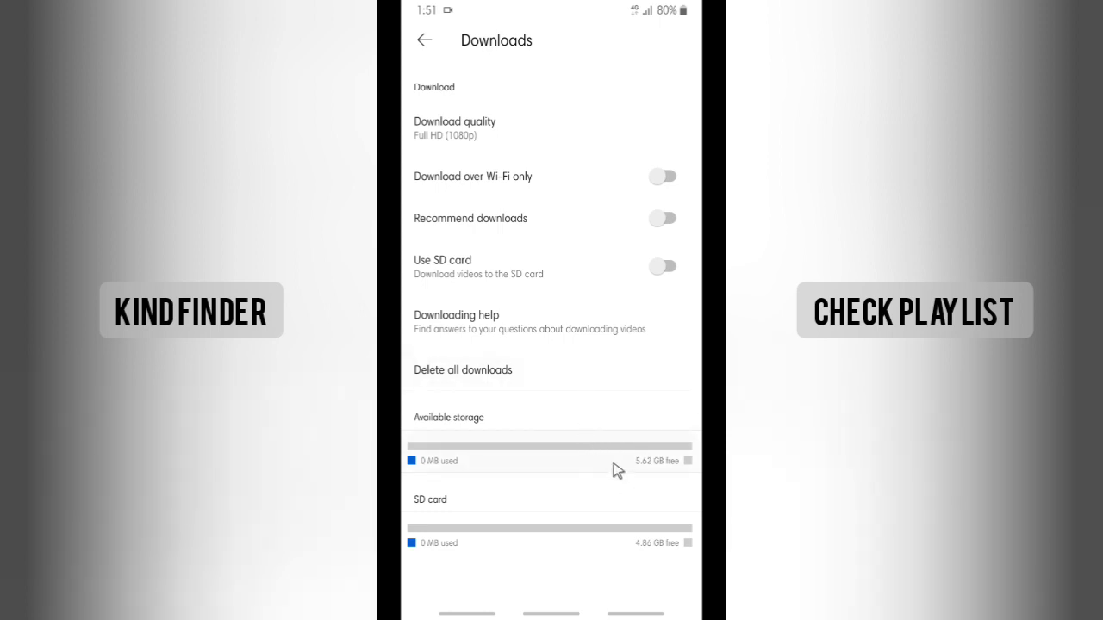
{"action": "mouse_move", "coordinate": [530, 552]}
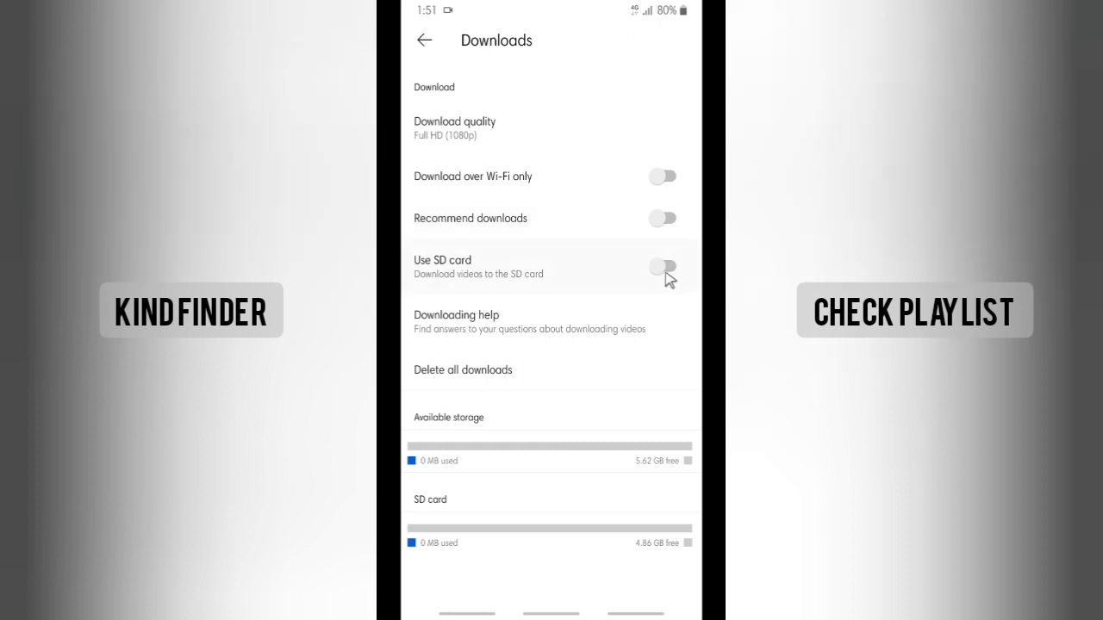
{"action": "left_click", "coordinate": [663, 266]}
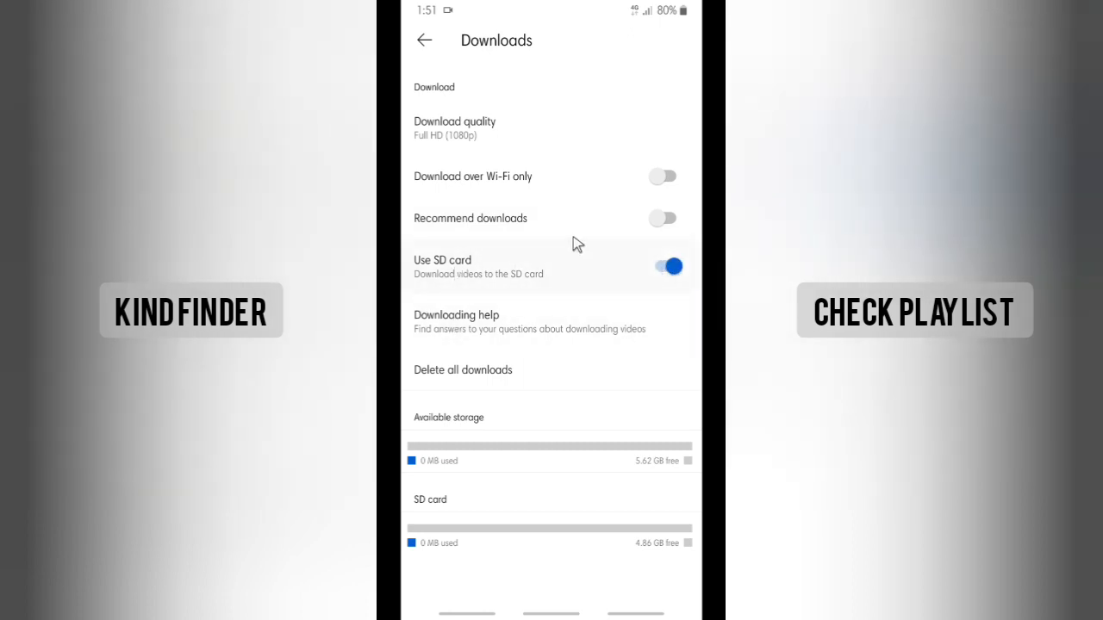
{"action": "mouse_move", "coordinate": [555, 534]}
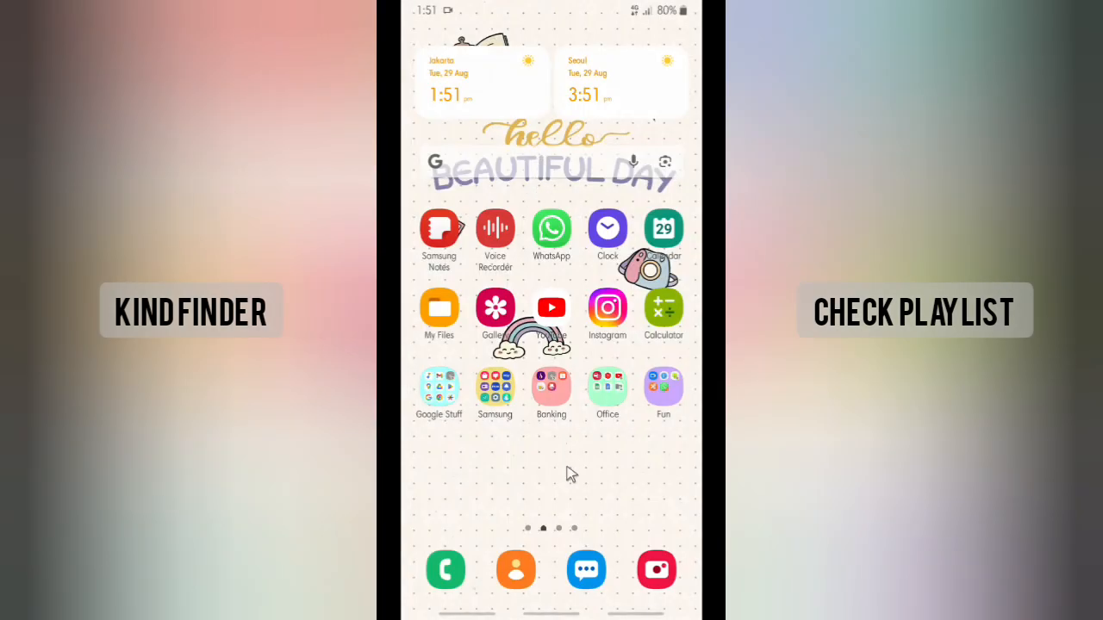
{"action": "mouse_move", "coordinate": [573, 497]}
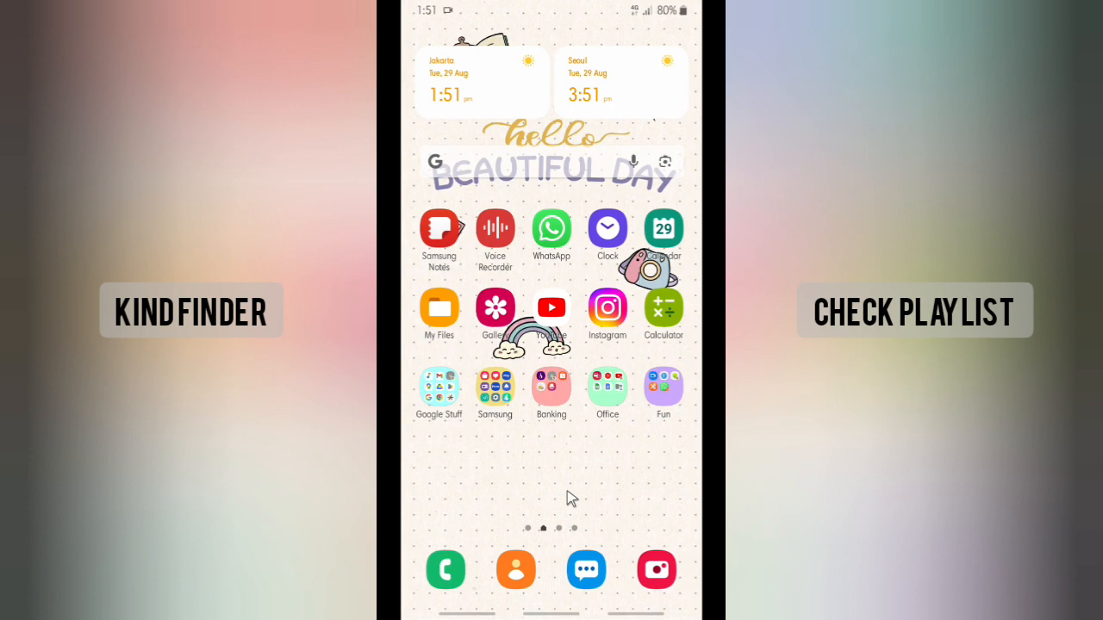